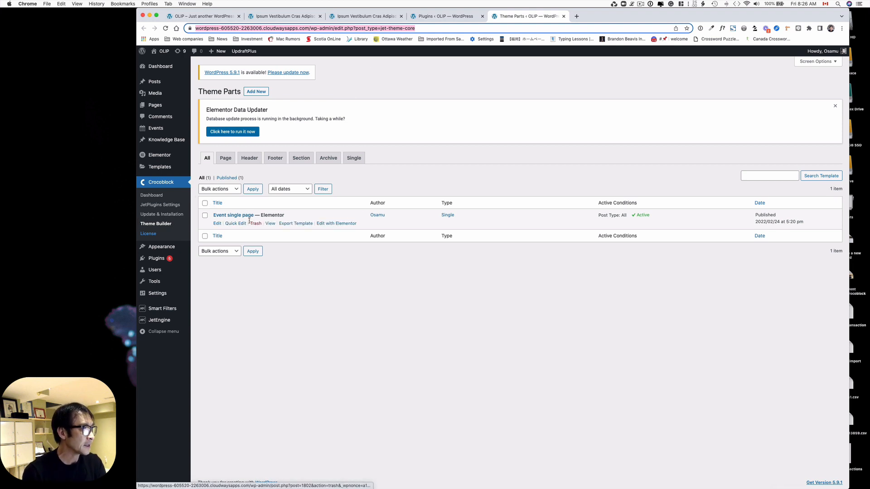
Filter Theme Builder to Single templates and launch Elementor for 'Event single page'.
left_click(354, 158)
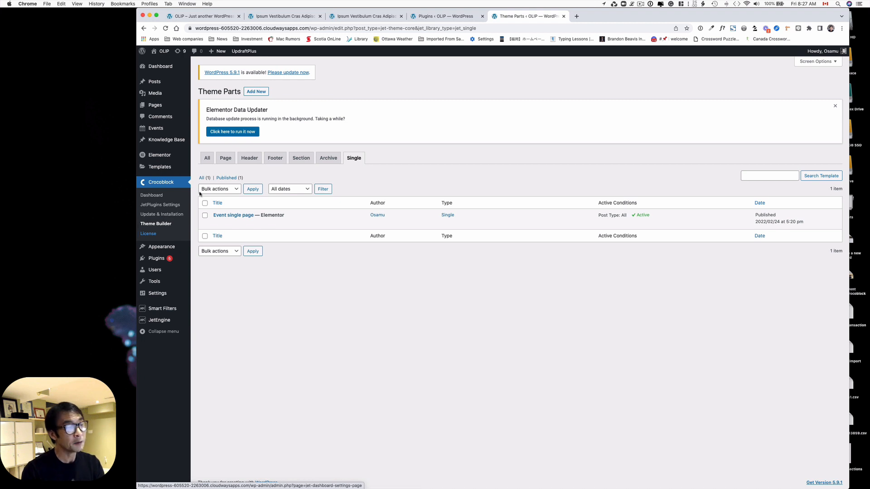
mouse_move(425, 236)
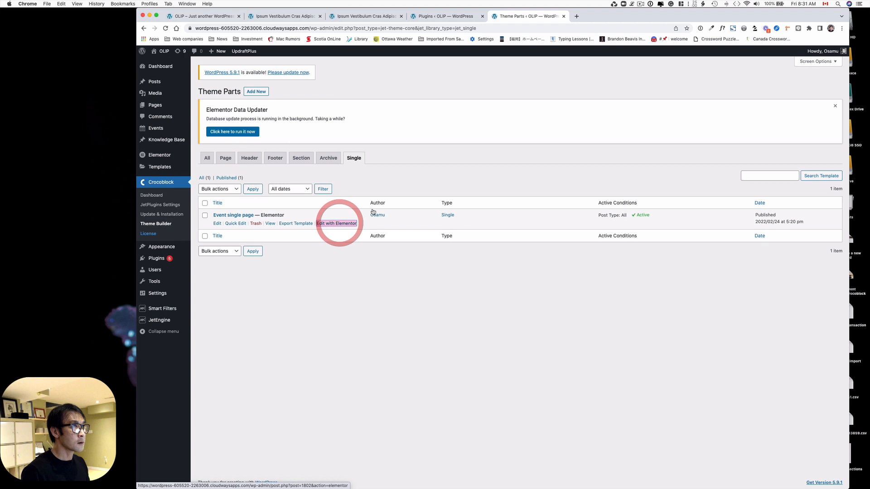
left_click(337, 223)
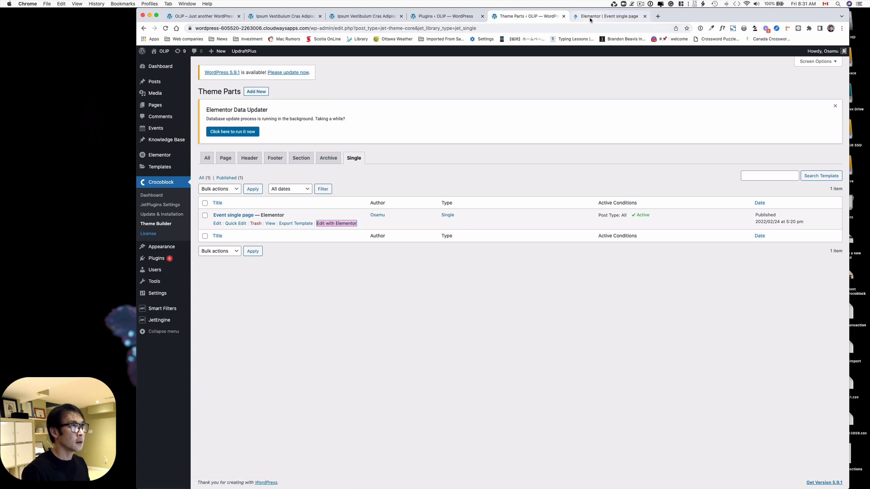
Review the Event single page template in Elementor, then bring up the live homepage.
left_click(336, 223)
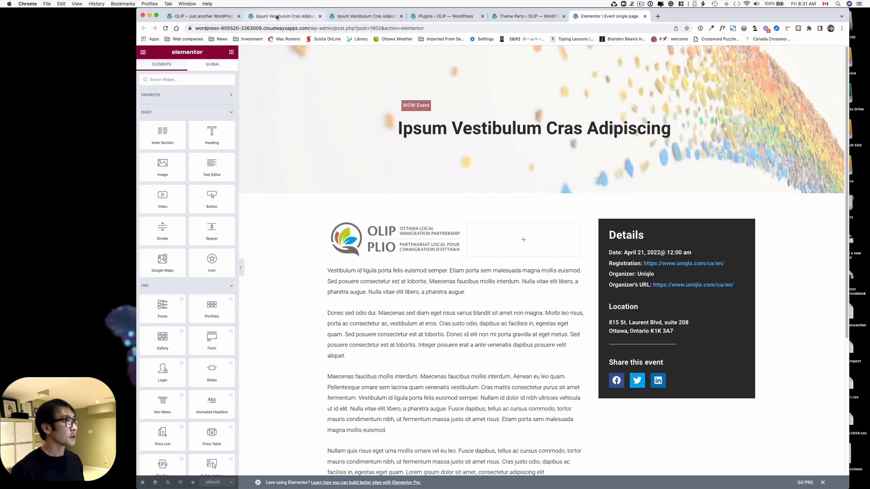
left_click(202, 15)
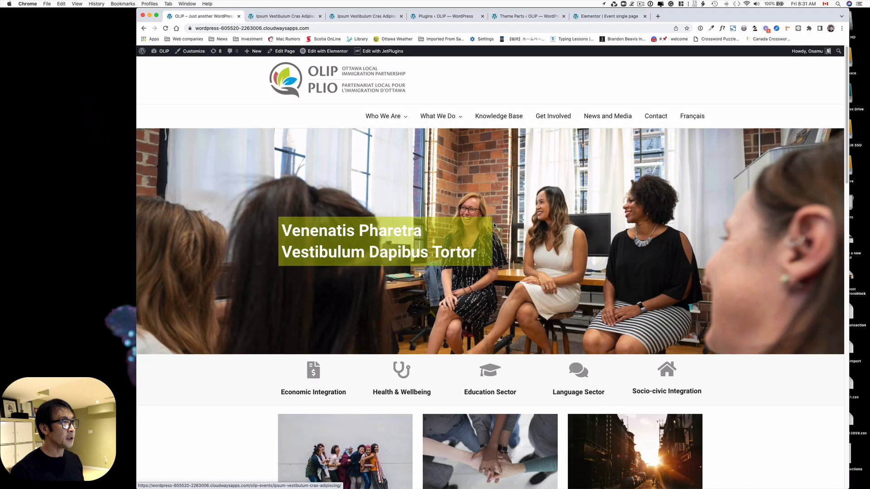
From Upcoming Events, view the first event 'Ipsum Vestibulum Cras Adipiscing' via More Info.
scroll("down", 3)
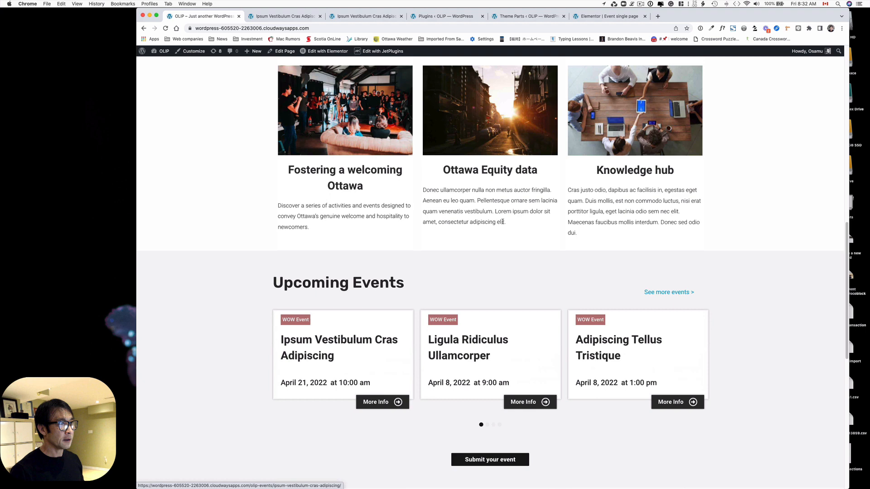
scroll("down", 3)
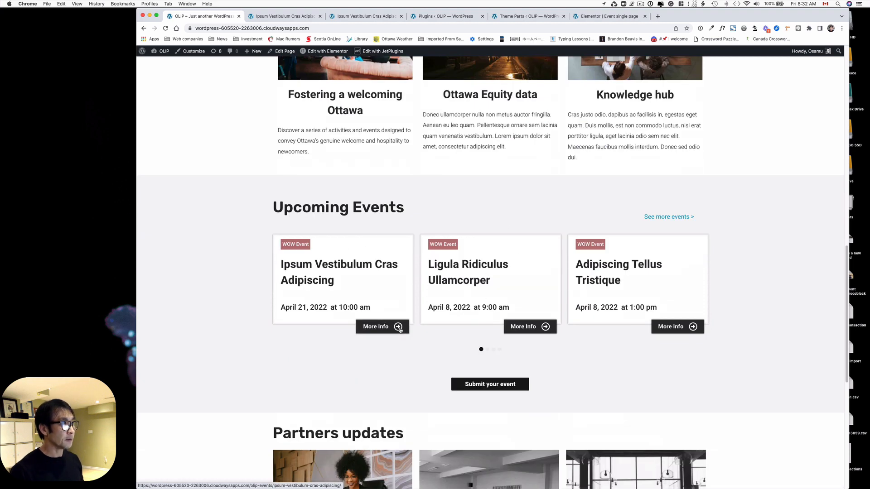
left_click(375, 326)
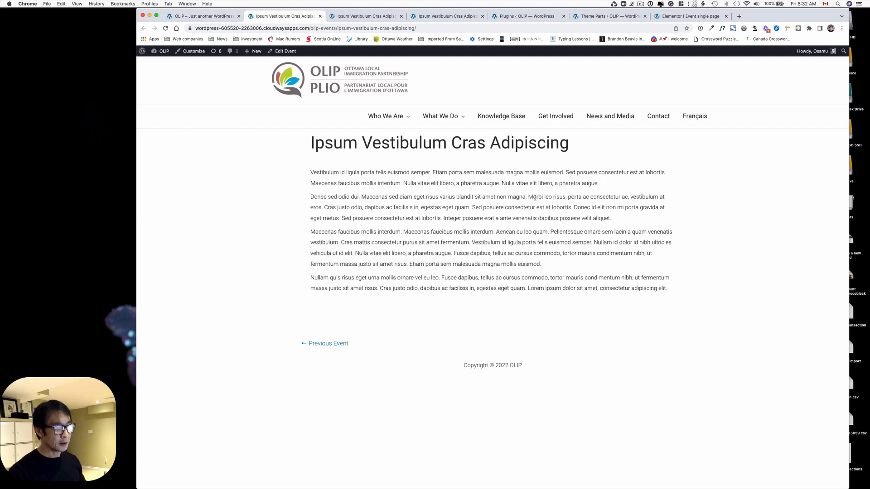
mouse_move(570, 90)
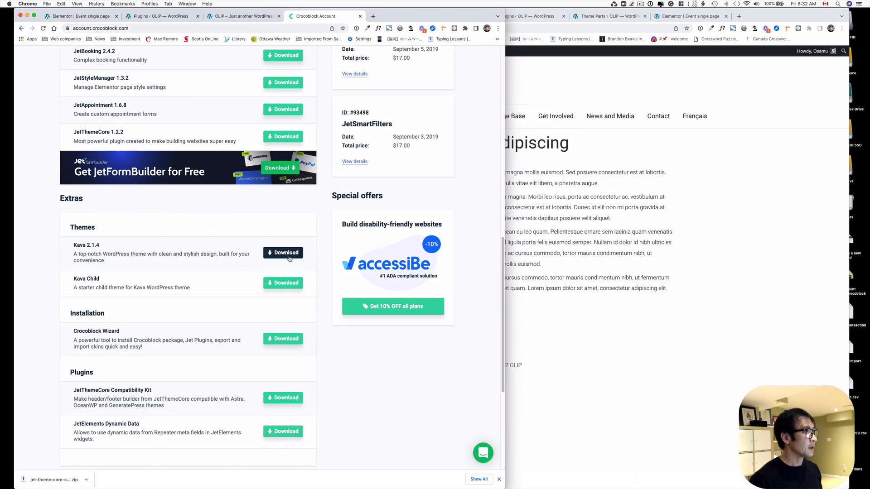
Download the JetThemeCore Compatibility Kit zip from Extras > Plugins in the Crocoblock account.
scroll("down", 3)
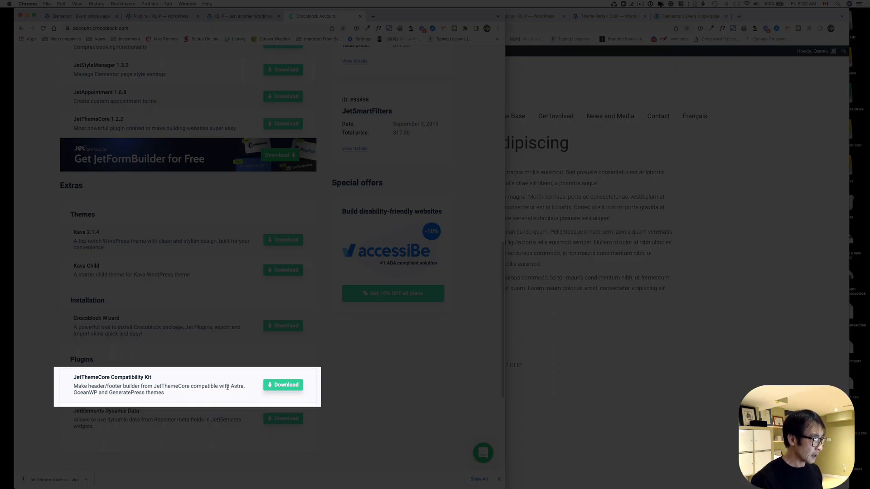
mouse_move(91, 403)
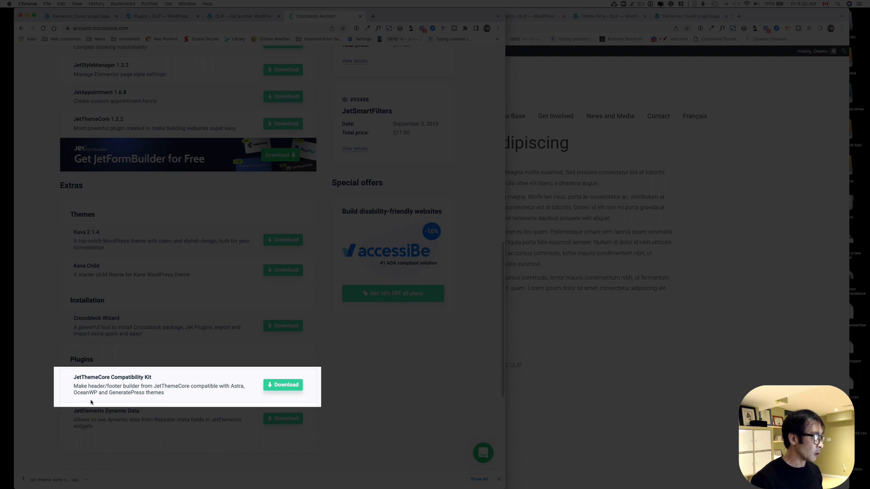
mouse_move(147, 400)
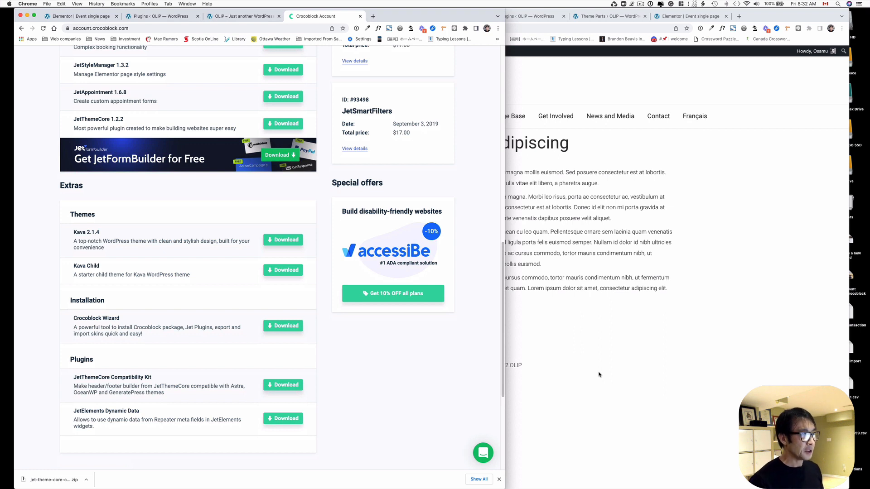
mouse_move(170, 395)
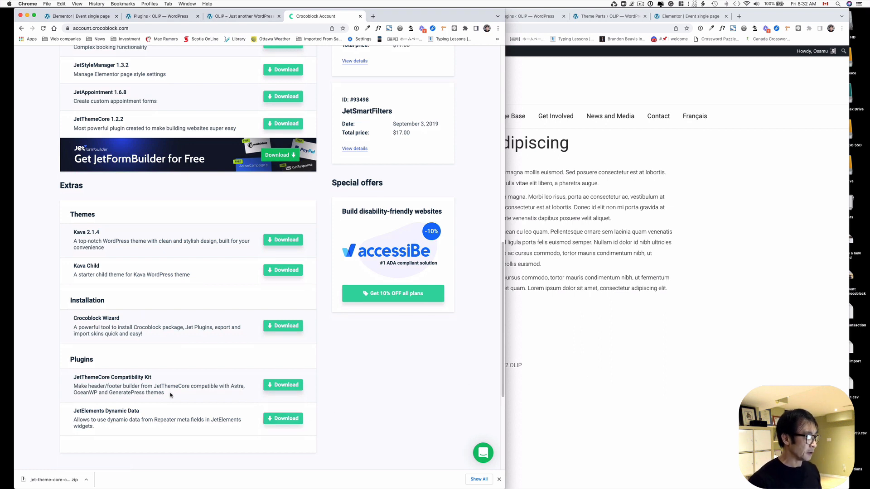
mouse_move(449, 379)
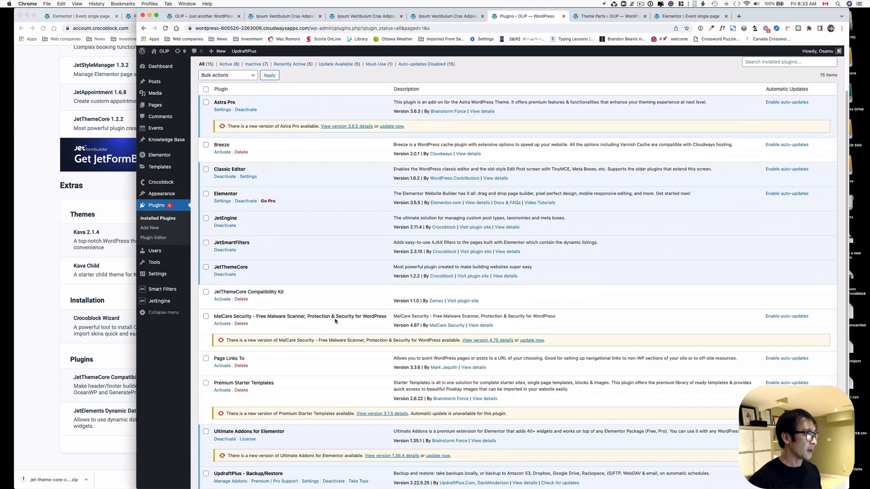
Activate JetThemeCore Compatibility Kit in Installed Plugins and return to the event page.
scroll("down", 3)
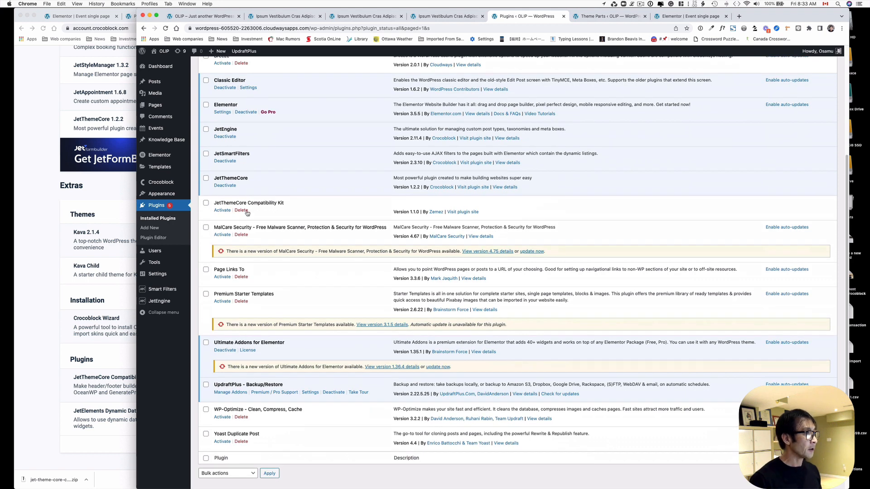
left_click(222, 211)
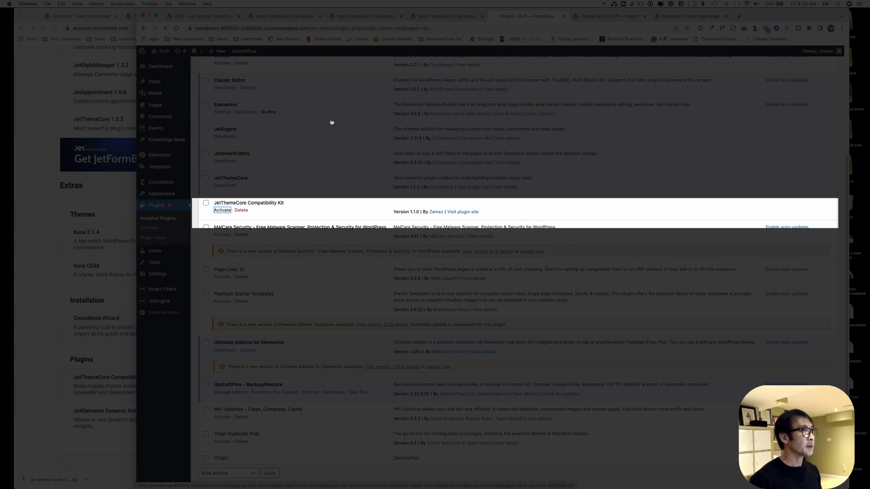
left_click(365, 16)
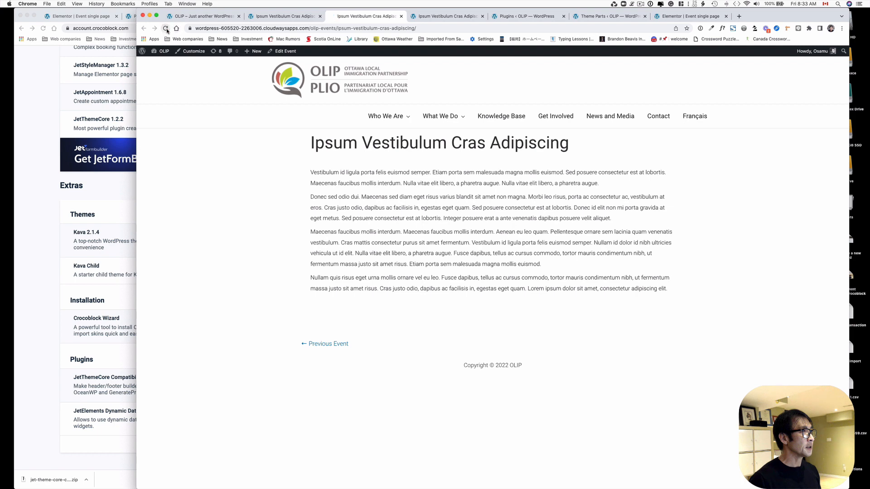
Reload the event page to confirm the hero banner, Details panel and share buttons render.
left_click(165, 28)
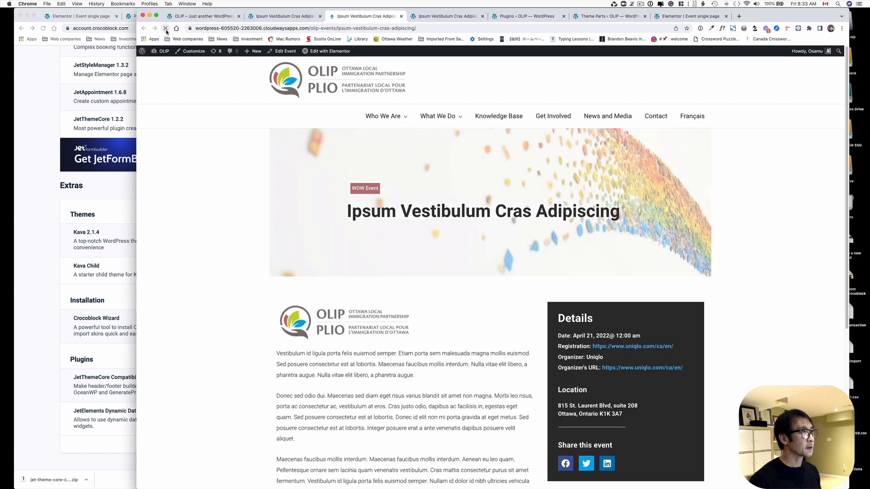
scroll("down", 3)
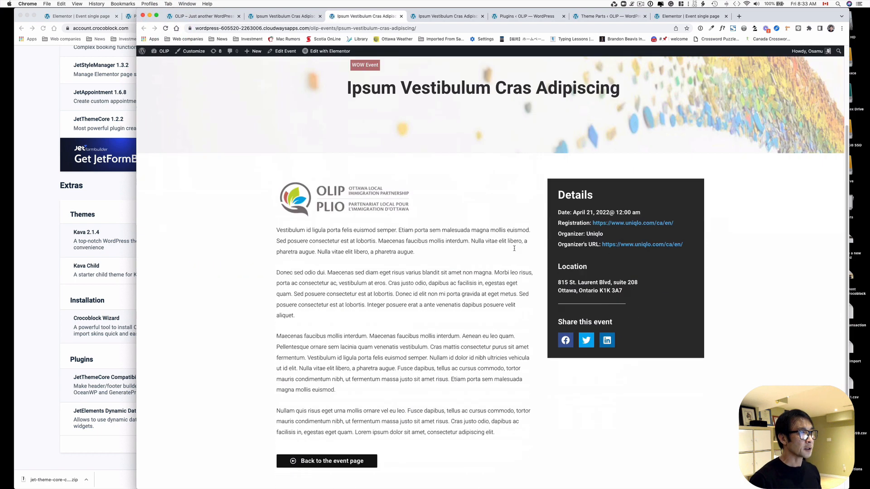